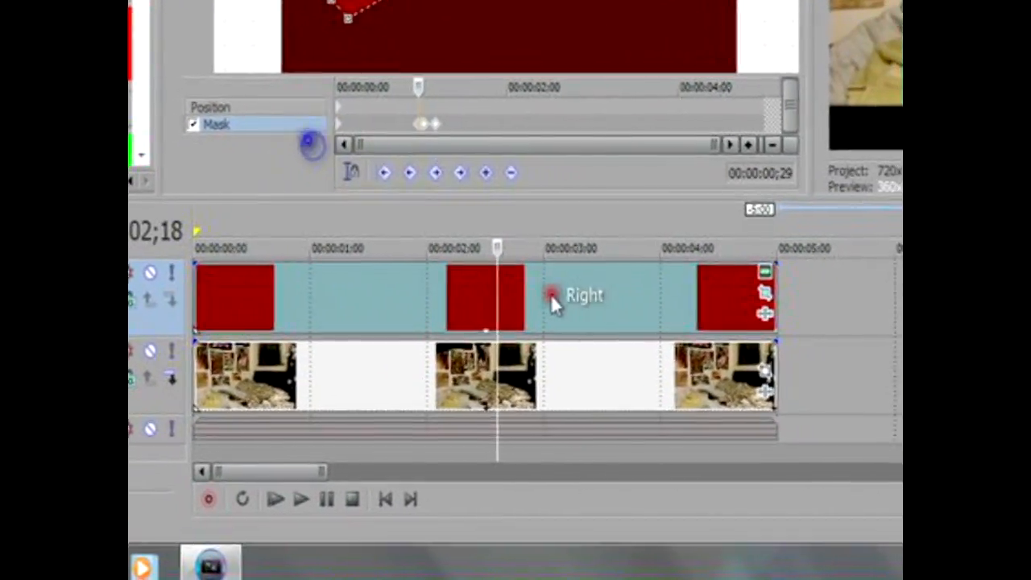
Insert a new empty video track above the red lightning solid track.
right_click(583, 295)
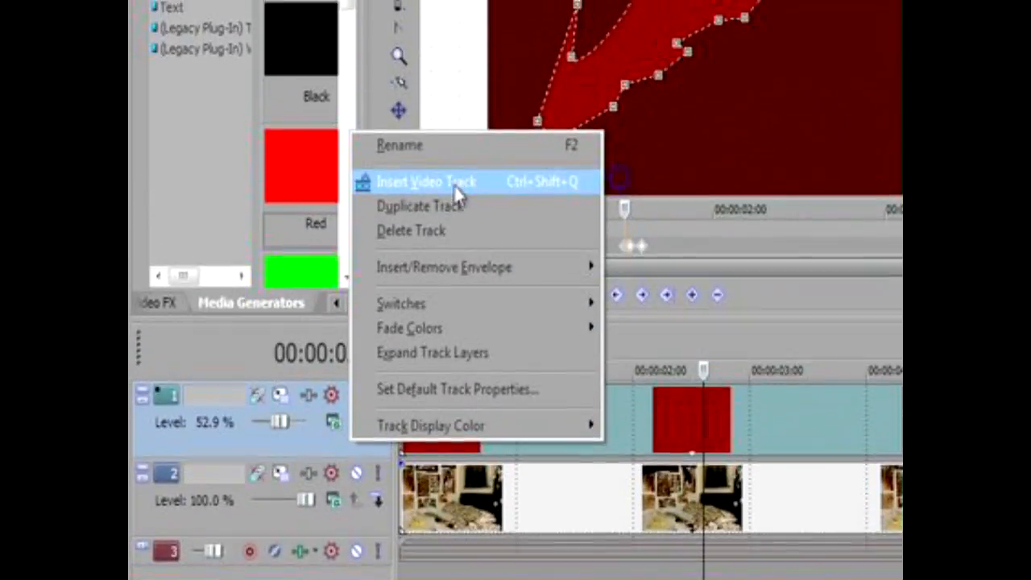
click(425, 180)
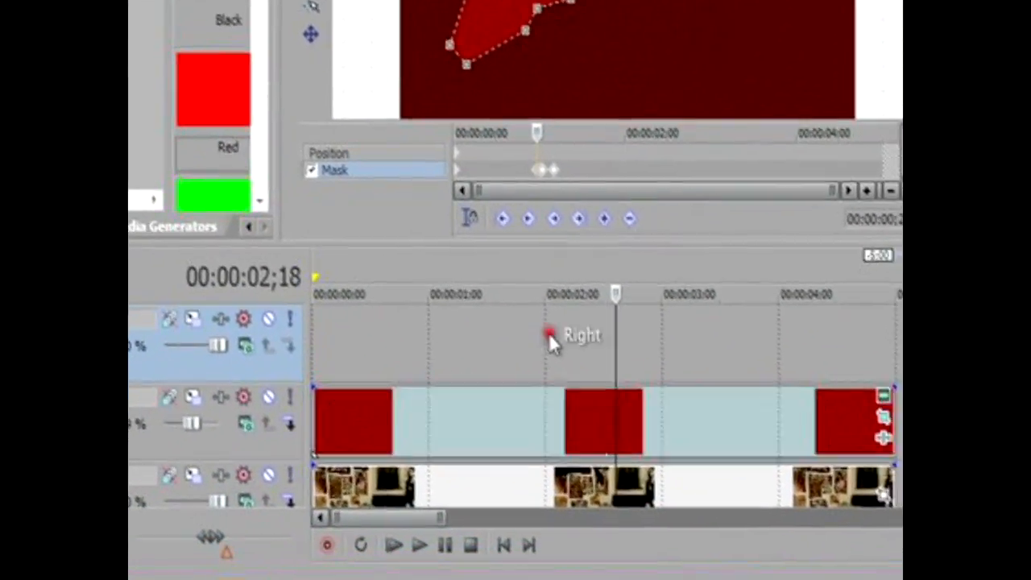
right_click(551, 337)
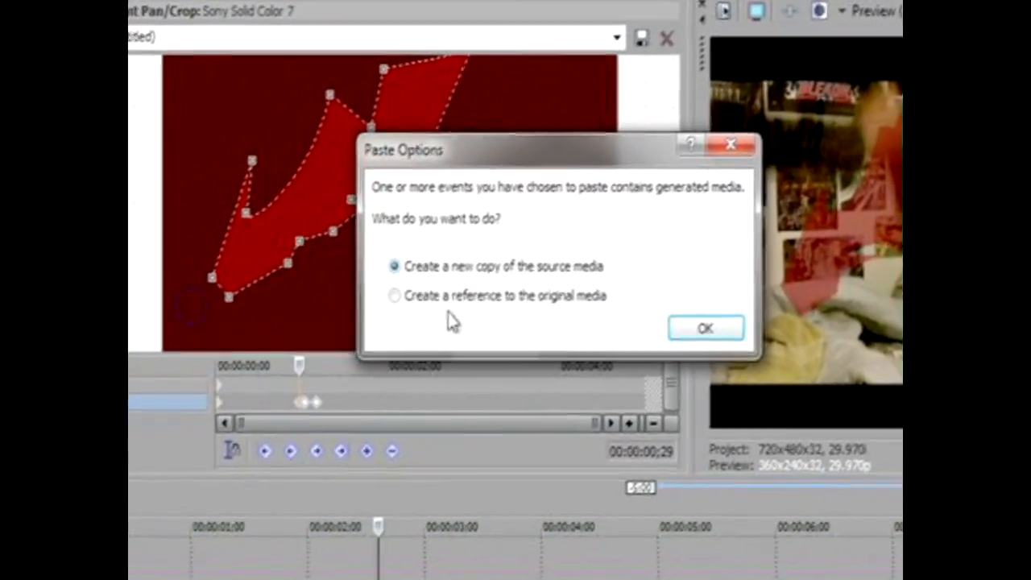
Paste the masked solid onto the new top track as a new copy of the source media.
click(705, 328)
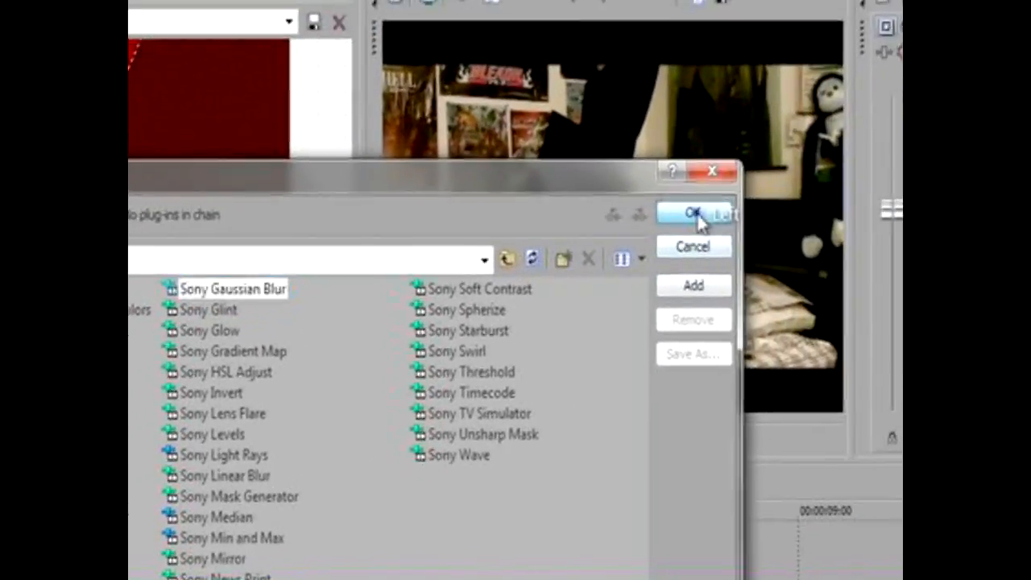
Add Sony Gaussian Blur to the copied solid color event's plug-in chain.
click(691, 213)
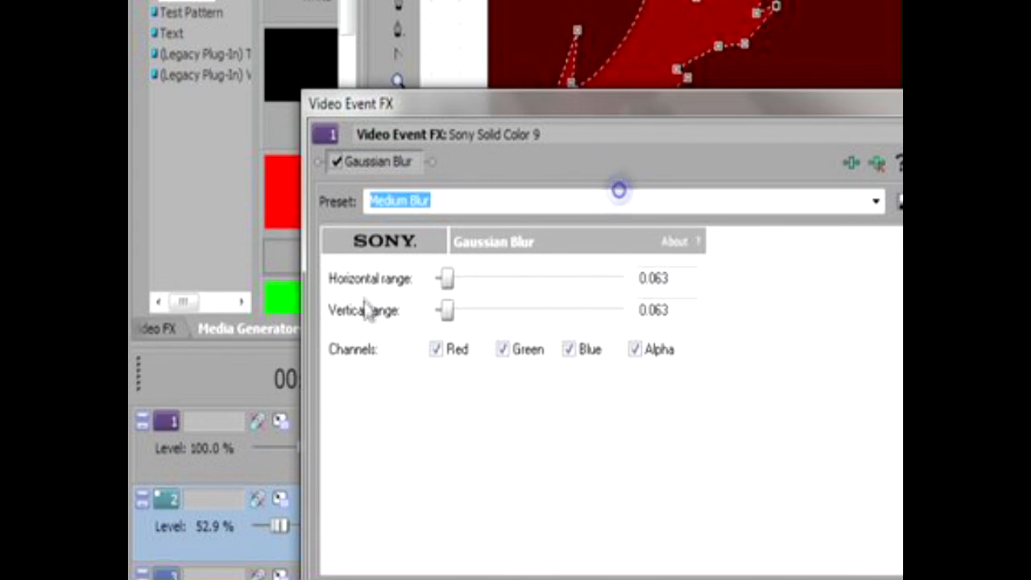
mouse_move(447, 282)
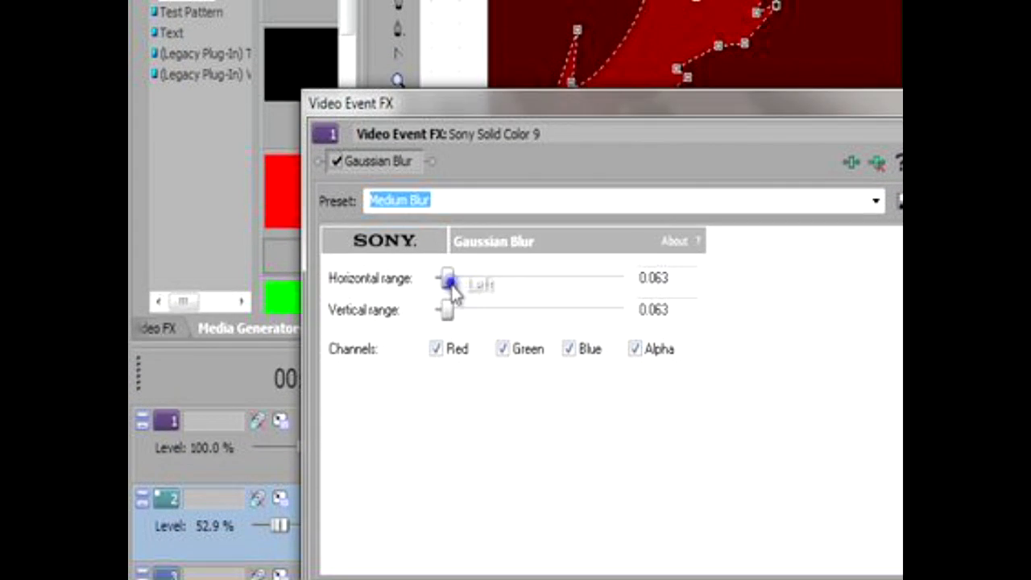
Lower the Gaussian Blur to horizontal range 0.039 and vertical range about 0.044.
drag(448, 280, 445, 287)
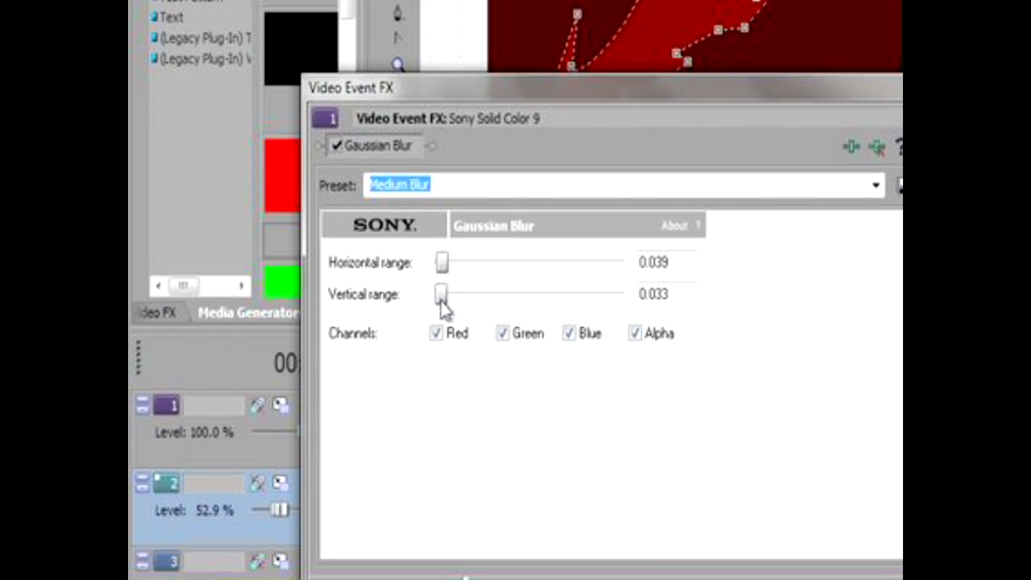
drag(441, 293, 447, 288)
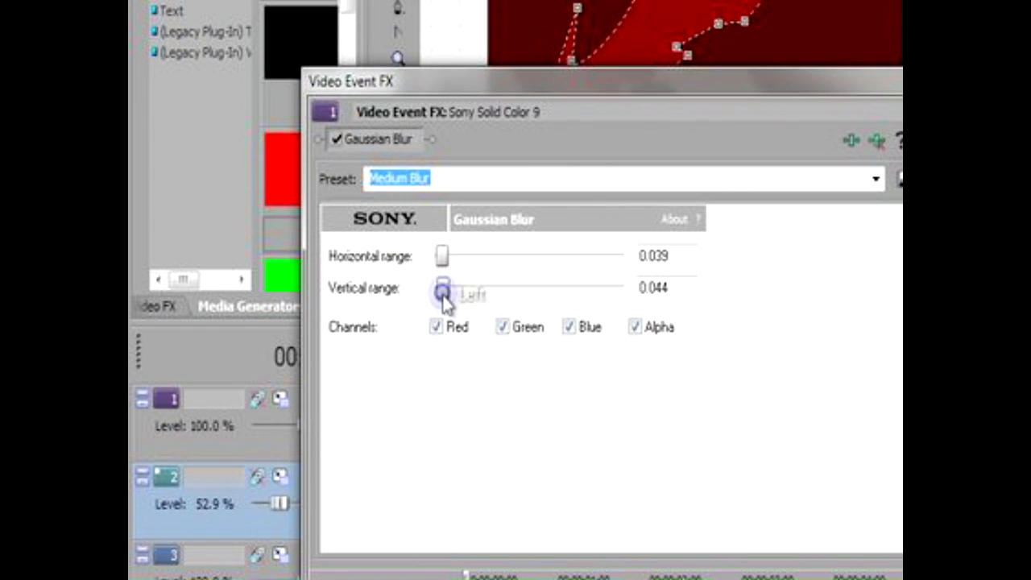
drag(443, 293, 438, 285)
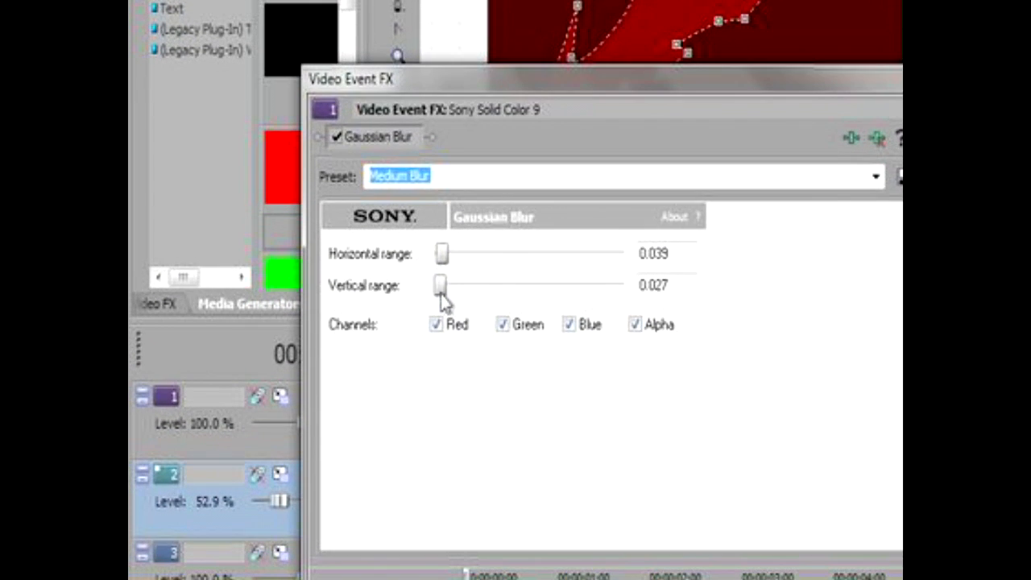
drag(439, 285, 445, 286)
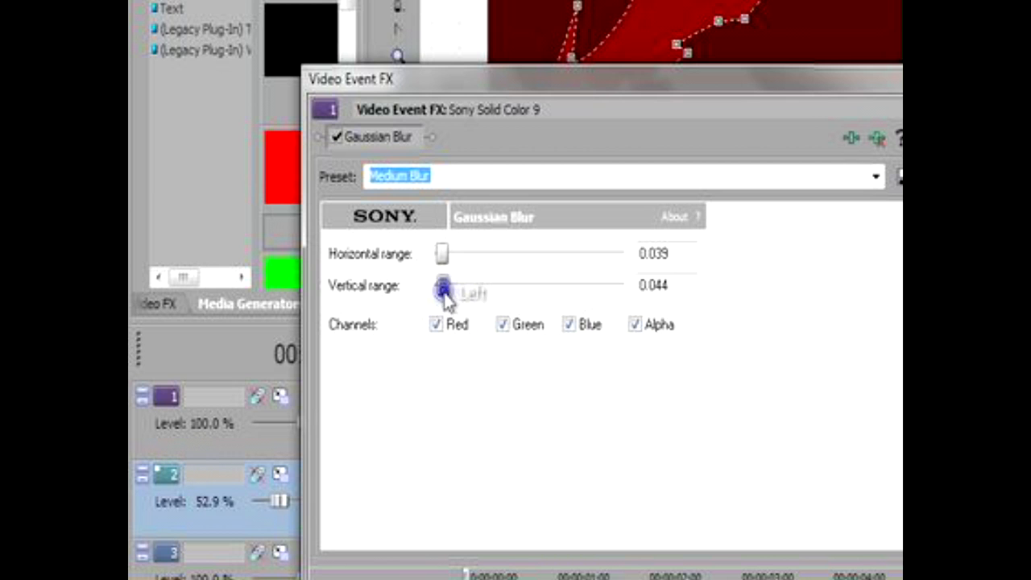
drag(445, 286, 441, 287)
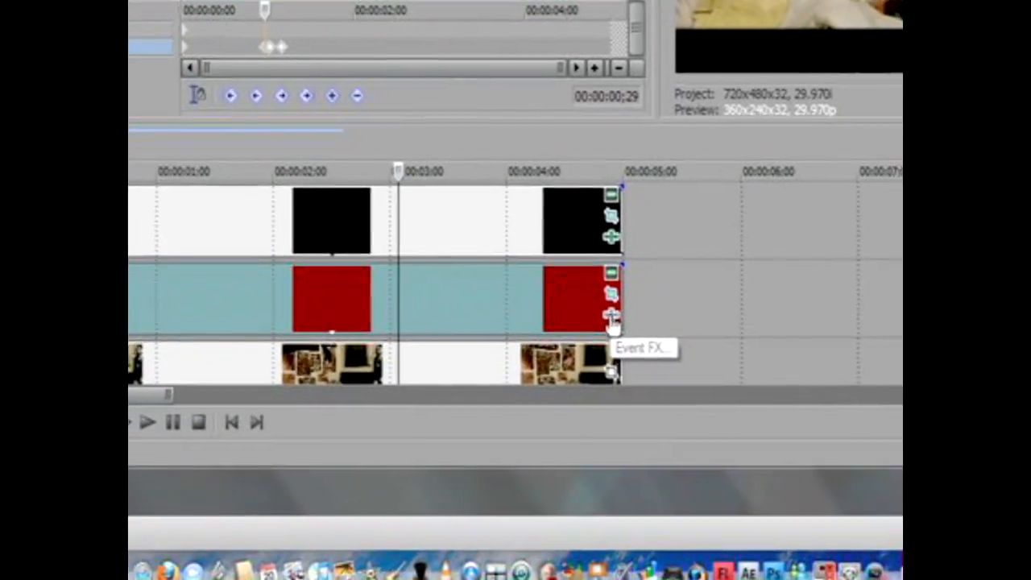
Bring up Event FX for the red lightning solid on track 2.
click(613, 314)
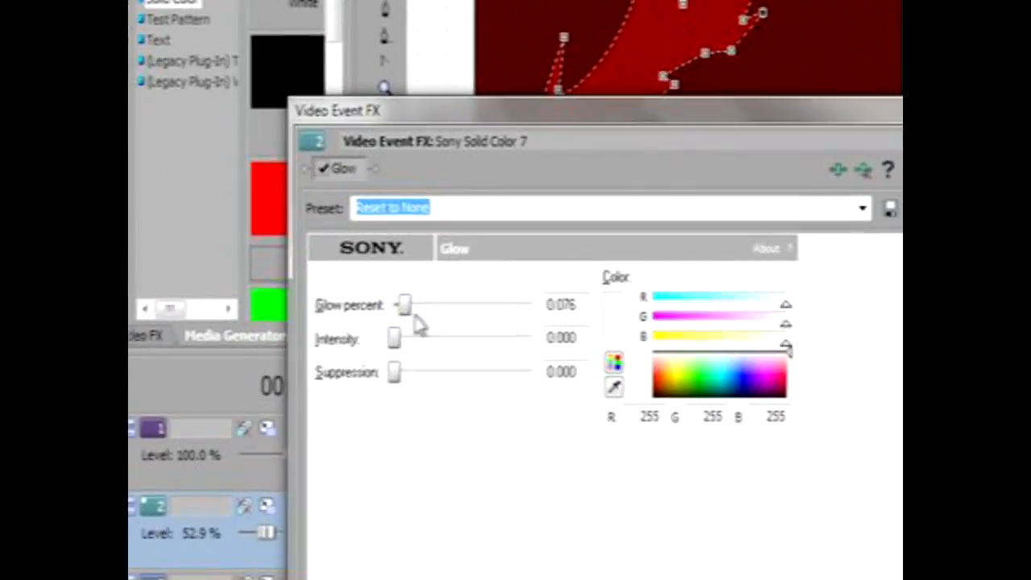
Set the Glow to percent 0.144, intensity about 3.03 and a dark red colour.
drag(402, 304, 425, 277)
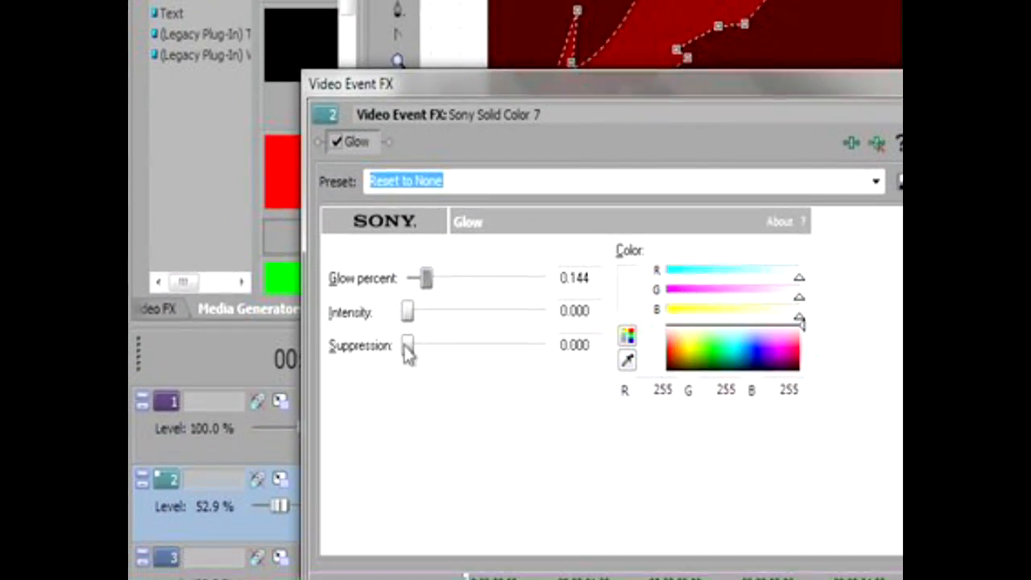
drag(408, 312, 427, 288)
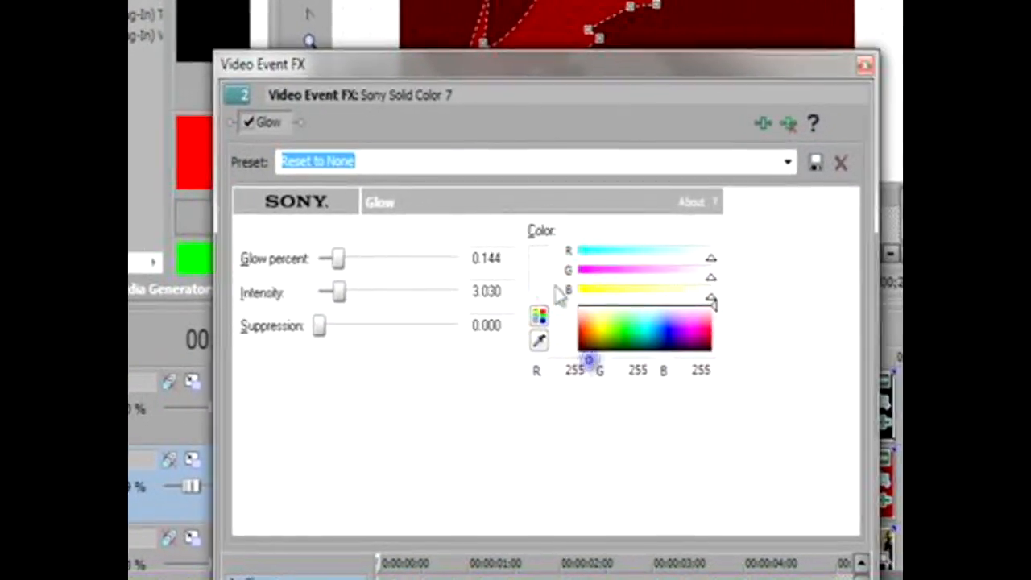
drag(544, 64, 435, 103)
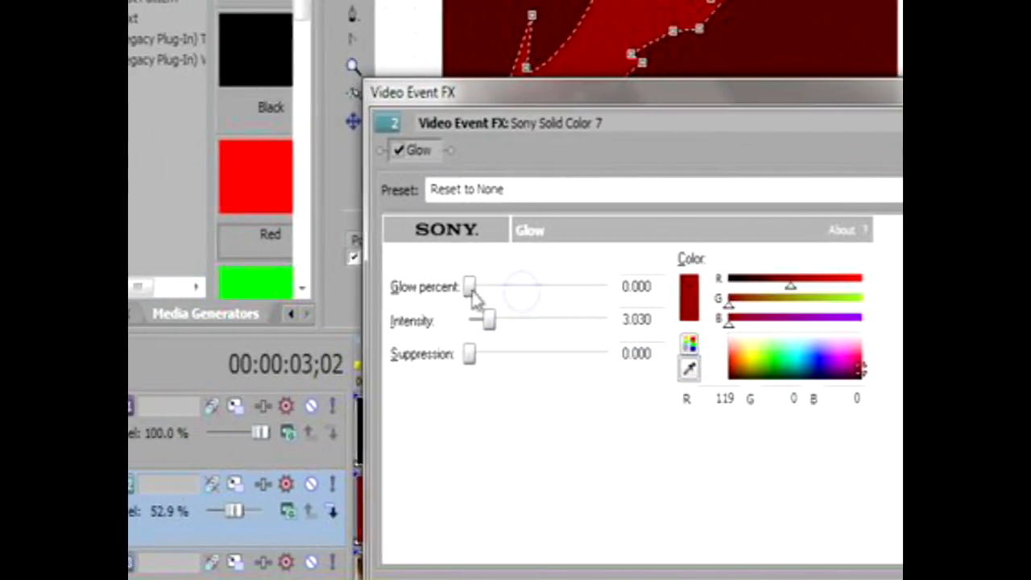
Set the glow to a small spread of about 0.083 with intensity around 11.67.
drag(490, 321, 523, 304)
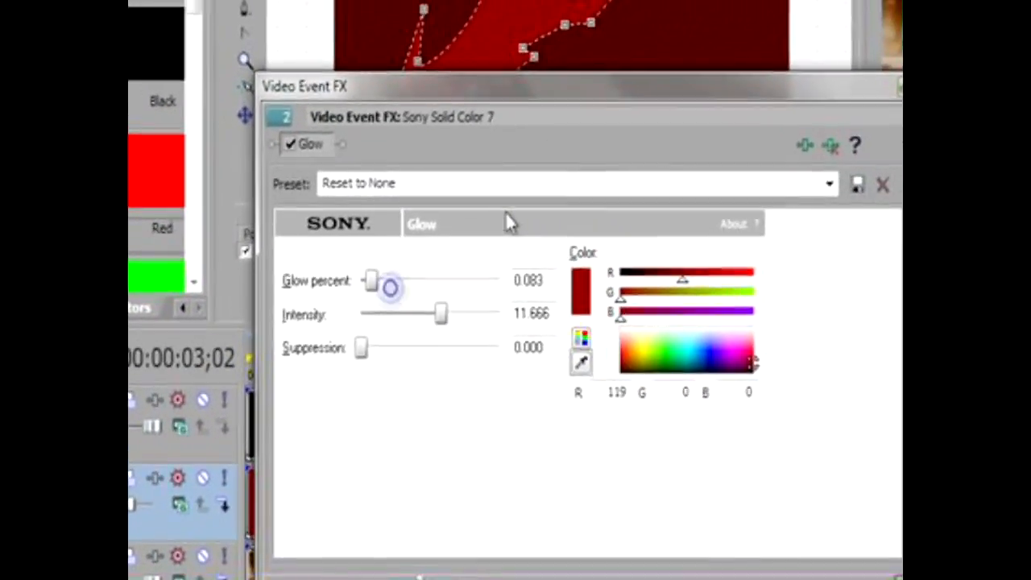
drag(363, 348, 475, 322)
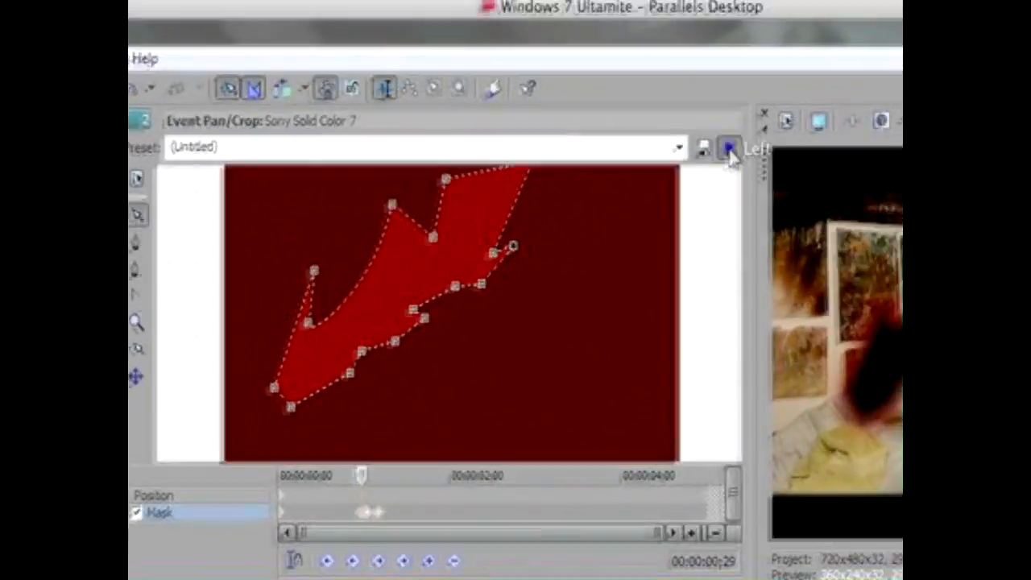
Close the Event Pan/Crop editor and lower track 2's level to about 60.7%.
click(728, 148)
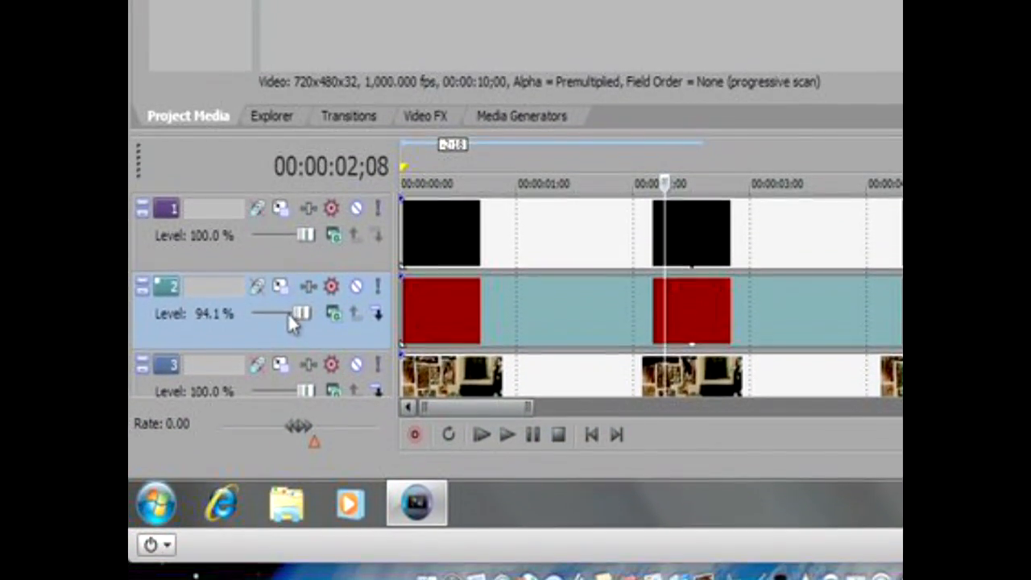
drag(303, 313, 281, 297)
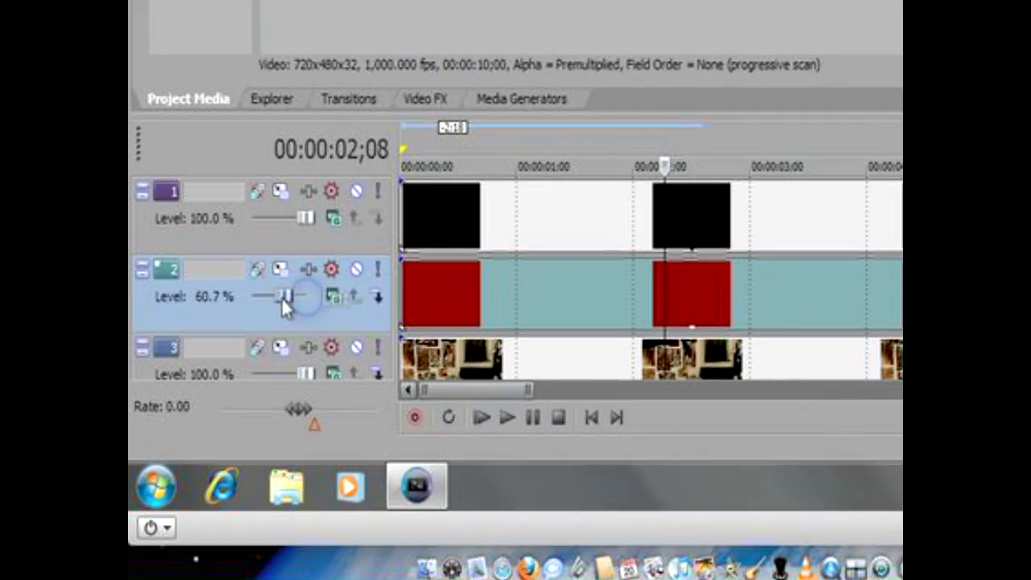